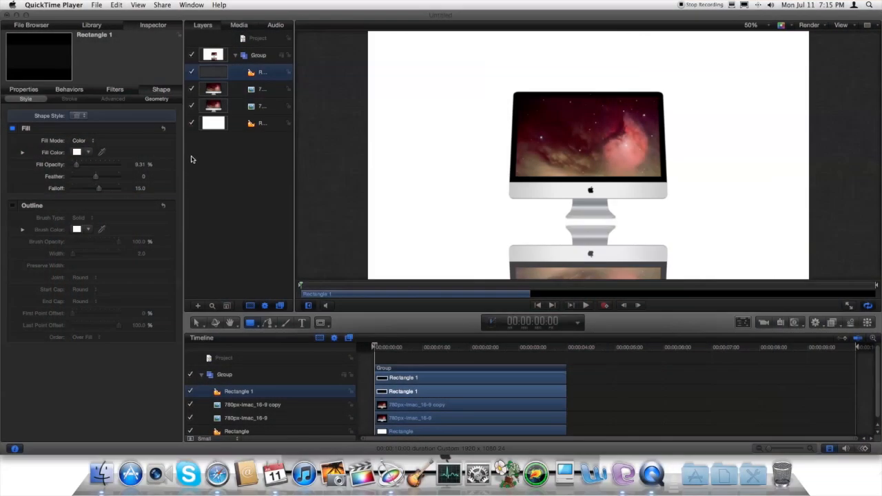
mouse_move(141, 79)
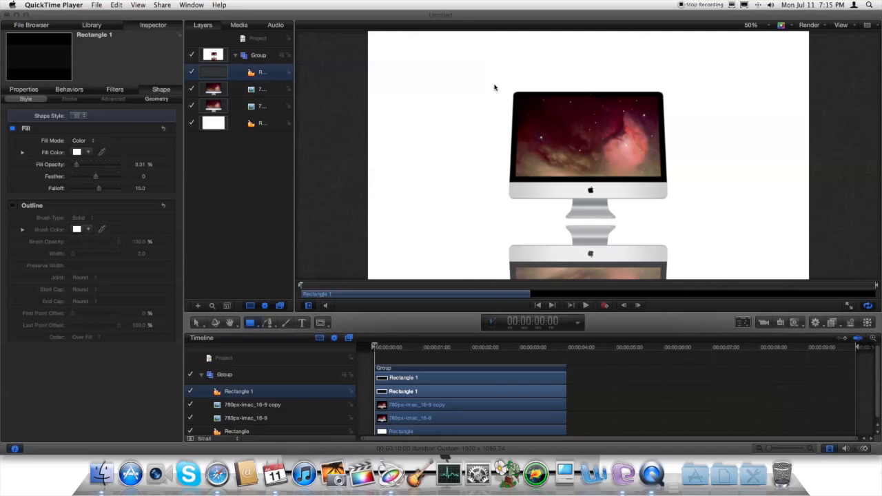
mouse_move(491, 88)
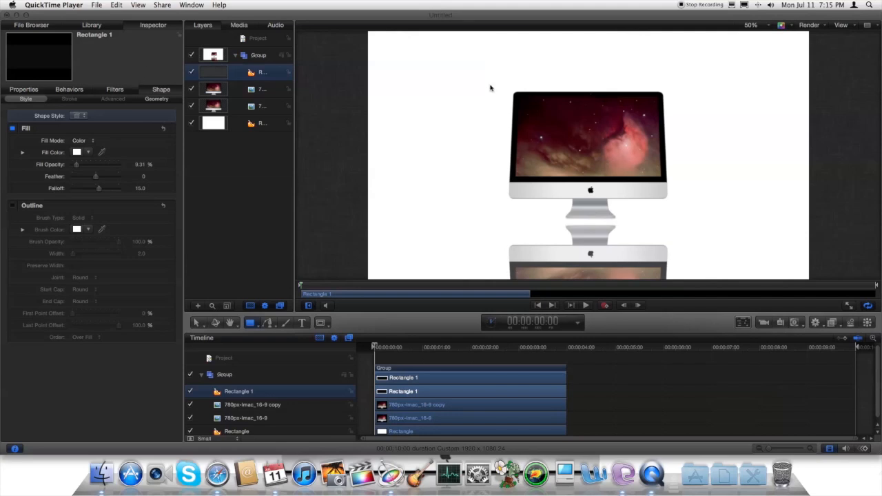
mouse_move(521, 70)
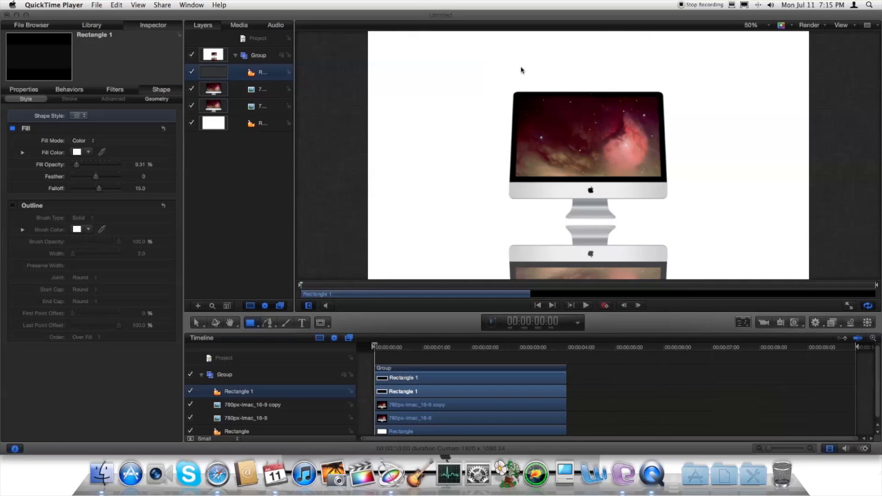
mouse_move(734, 200)
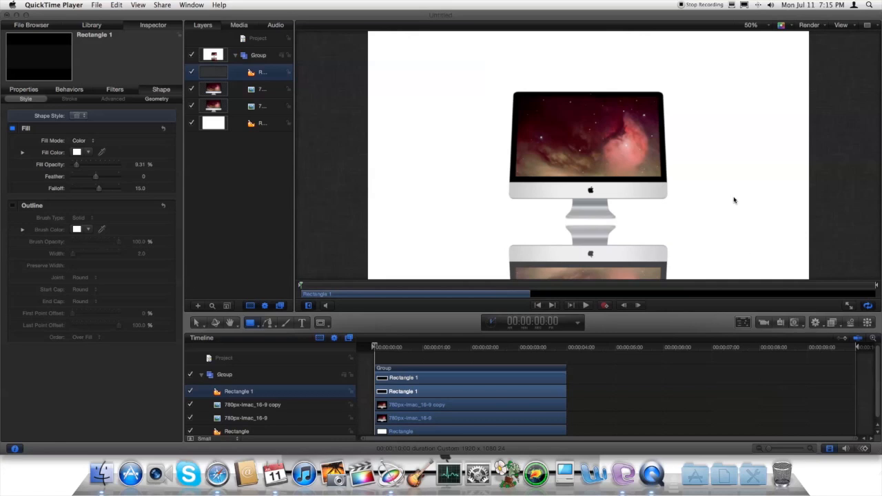
mouse_move(683, 166)
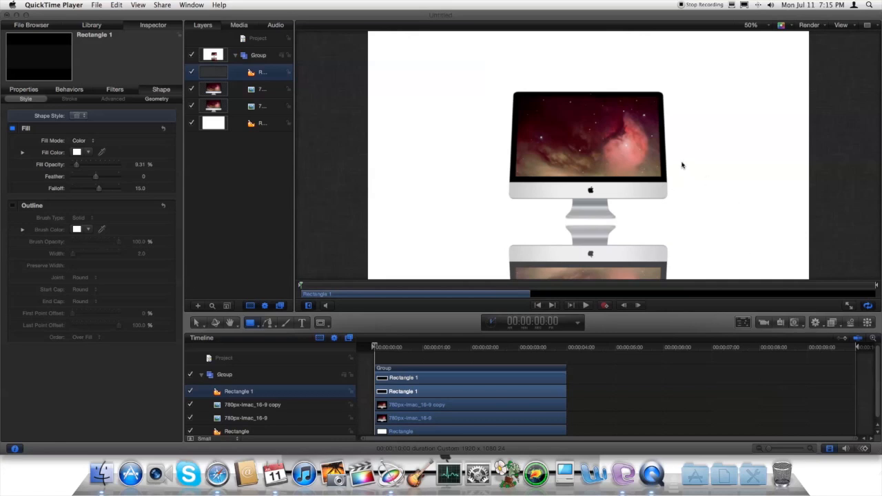
mouse_move(628, 193)
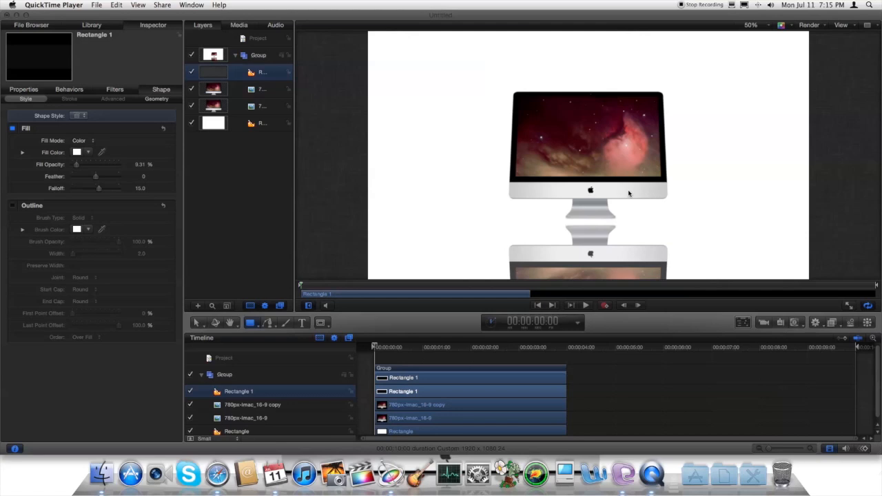
mouse_move(661, 179)
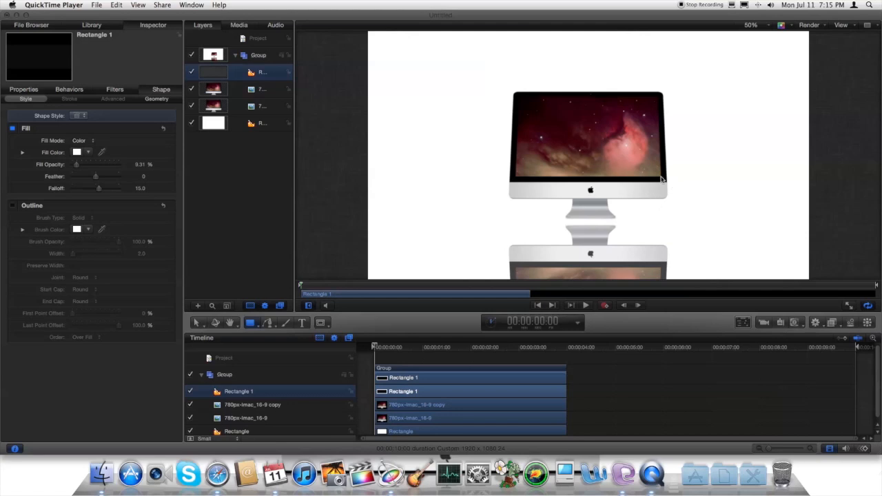
mouse_move(610, 233)
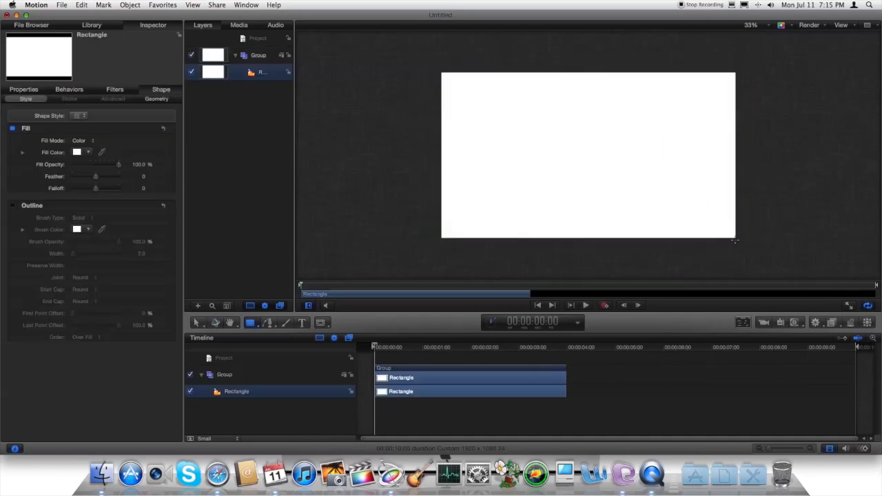
mouse_move(499, 114)
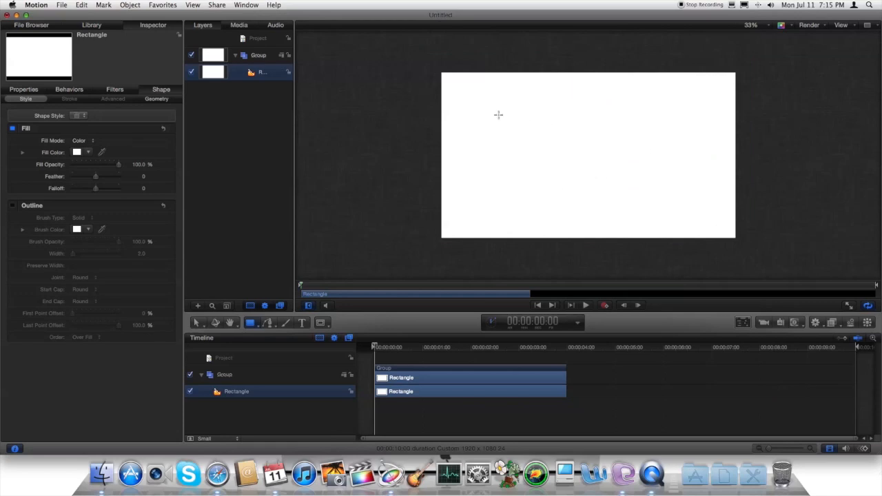
mouse_move(480, 113)
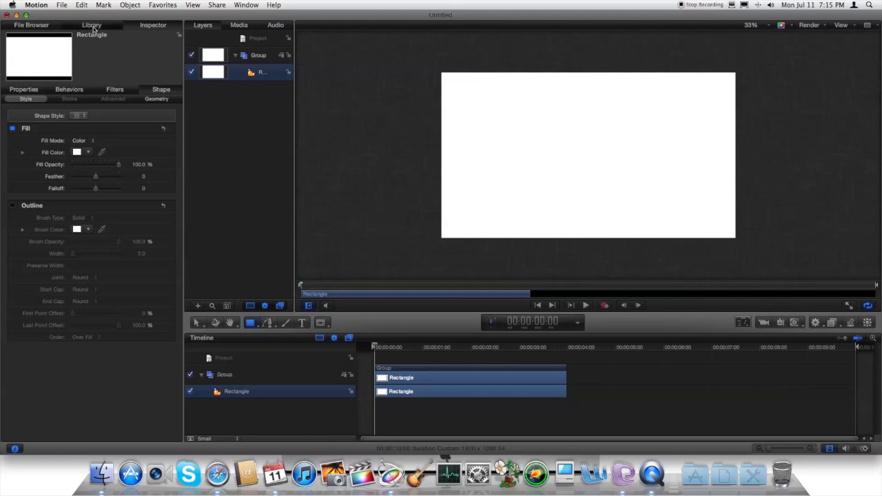
- Drag the iMac photo from the Library onto the canvas and centre it on the white background
left_click(91, 25)
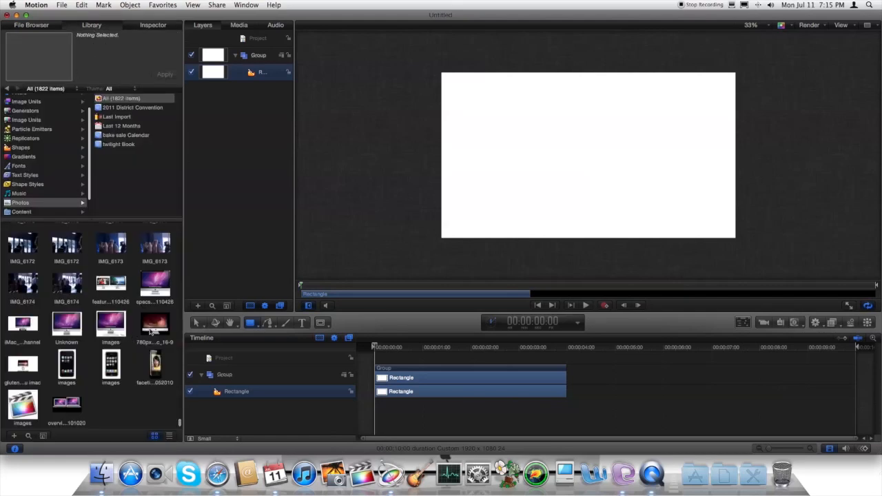
left_click_drag(155, 324, 588, 150)
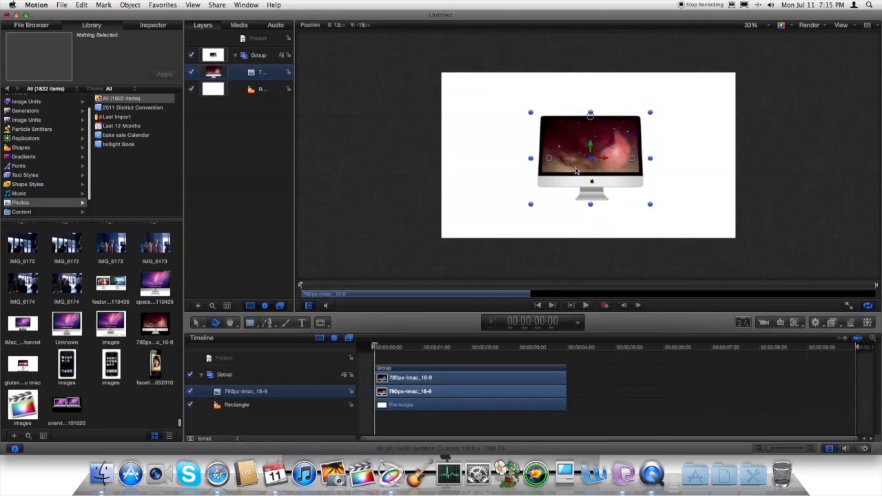
left_click_drag(590, 163, 588, 154)
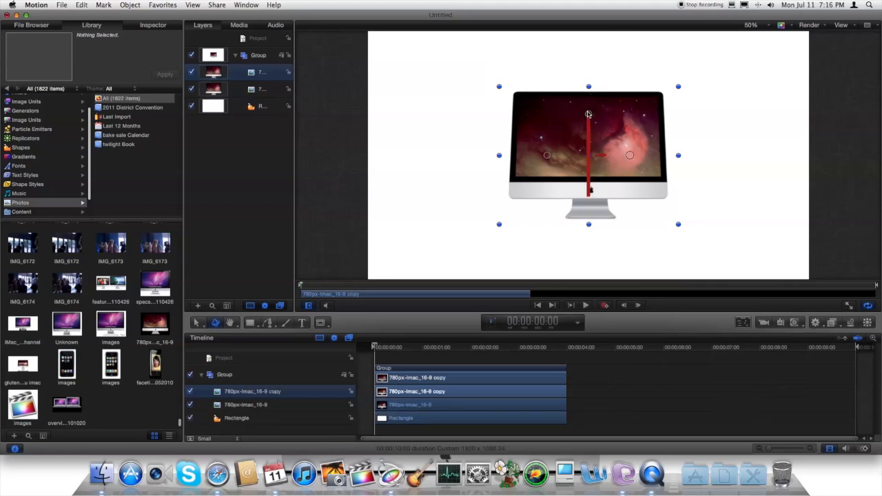
- Flip the duplicated iMac layer vertically and position it directly beneath the original
left_click_drag(589, 89, 589, 135)
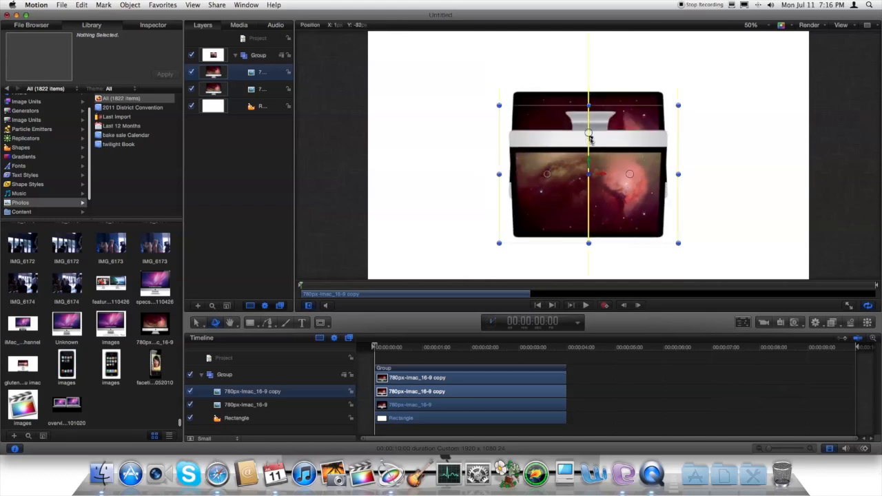
left_click_drag(590, 133, 590, 241)
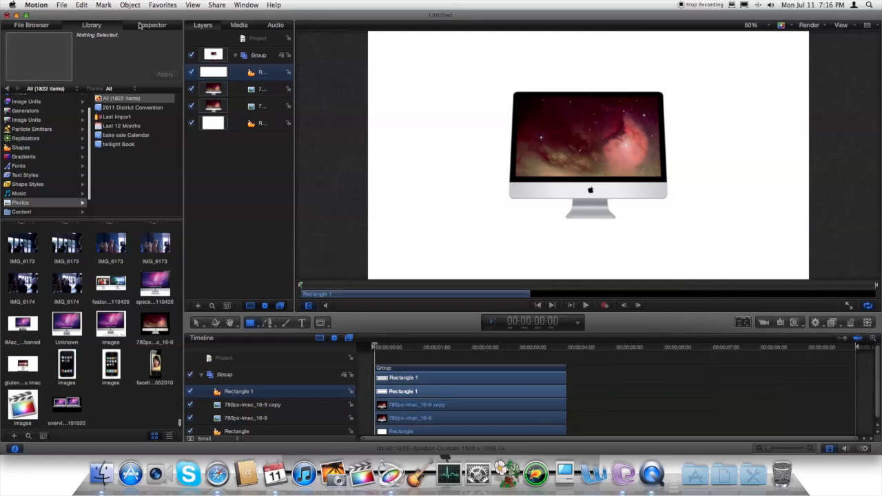
- Lower the white rectangle's Fill Opacity to about 20% and raise its Falloff for a soft reflection
left_click(151, 25)
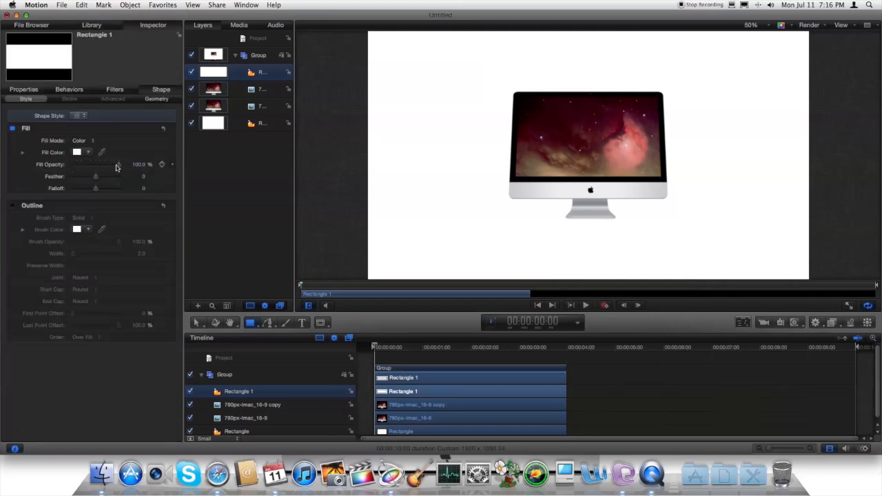
left_click_drag(118, 164, 102, 164)
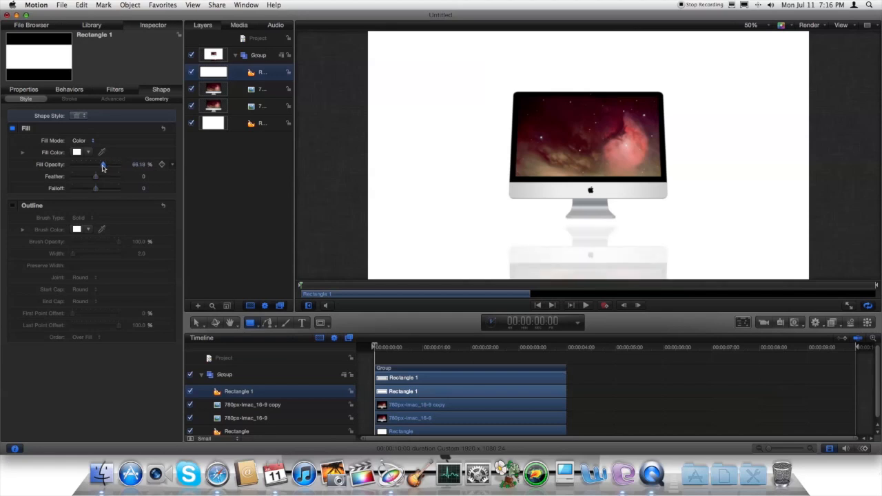
left_click_drag(102, 165, 96, 165)
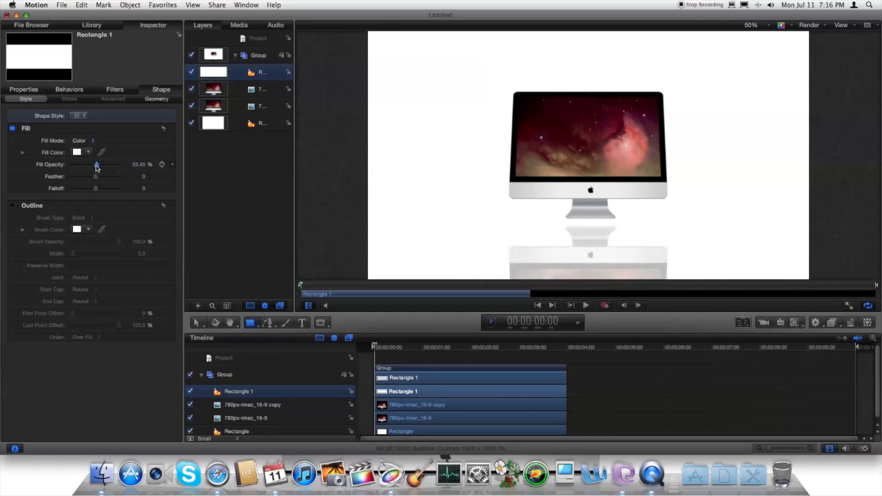
left_click_drag(97, 165, 90, 166)
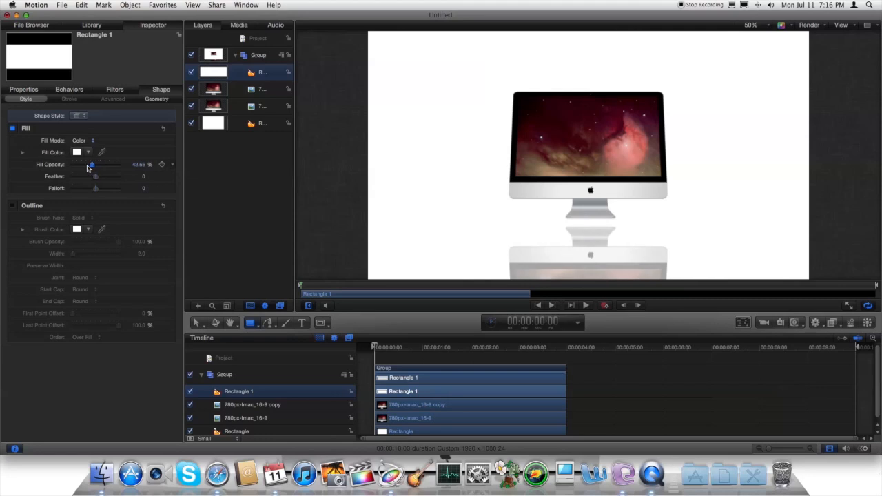
left_click_drag(91, 165, 80, 164)
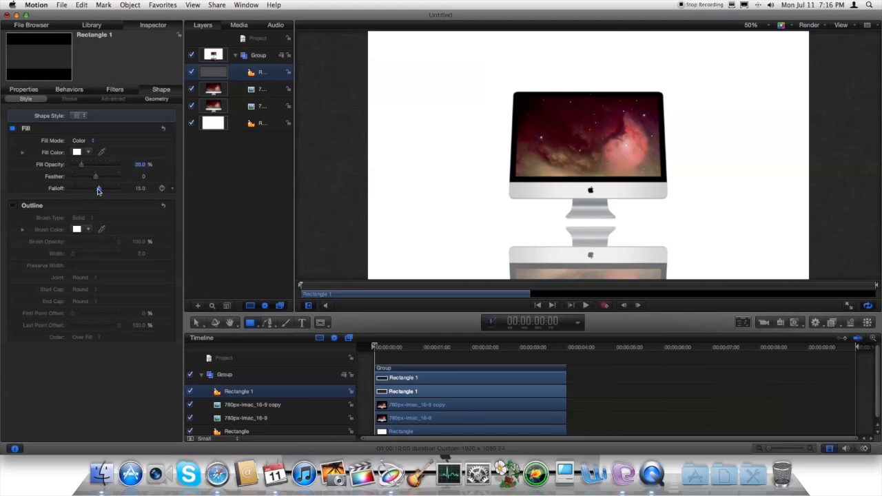
left_click_drag(99, 188, 97, 187)
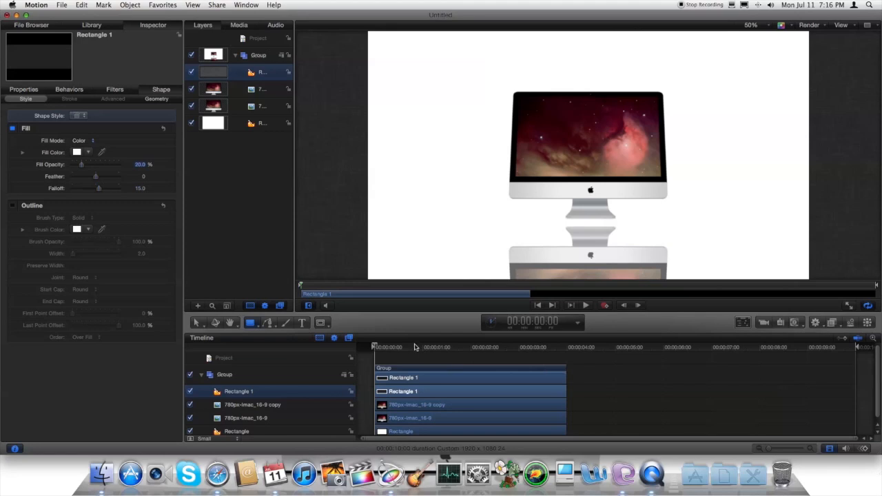
left_click(383, 347)
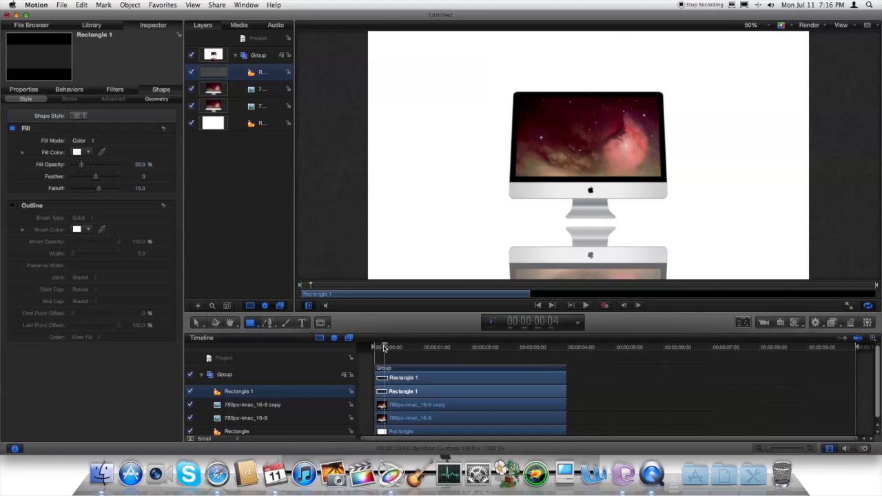